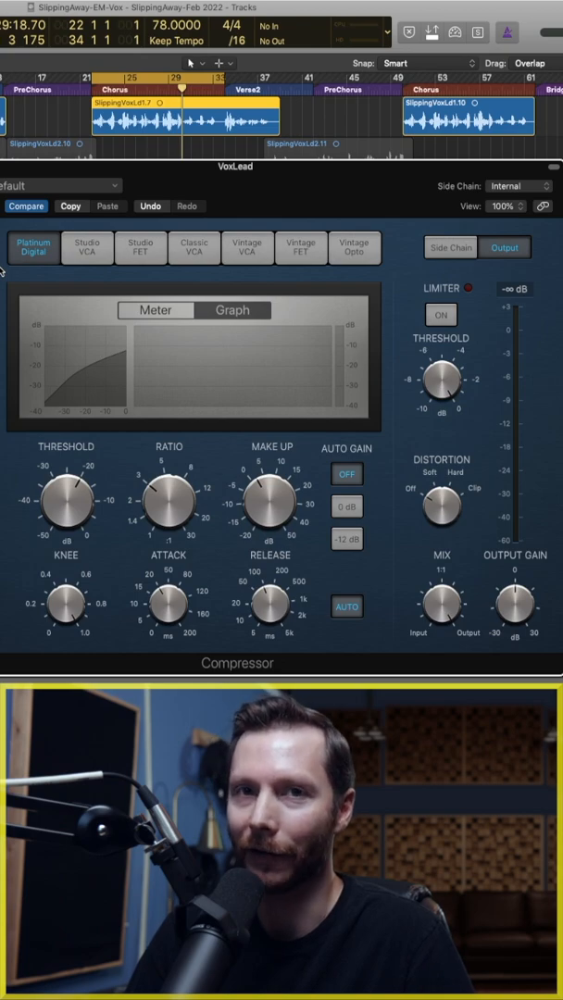
Change the VoxLead Compressor circuit type from Platinum Digital to Studio VCA
left_click(86, 247)
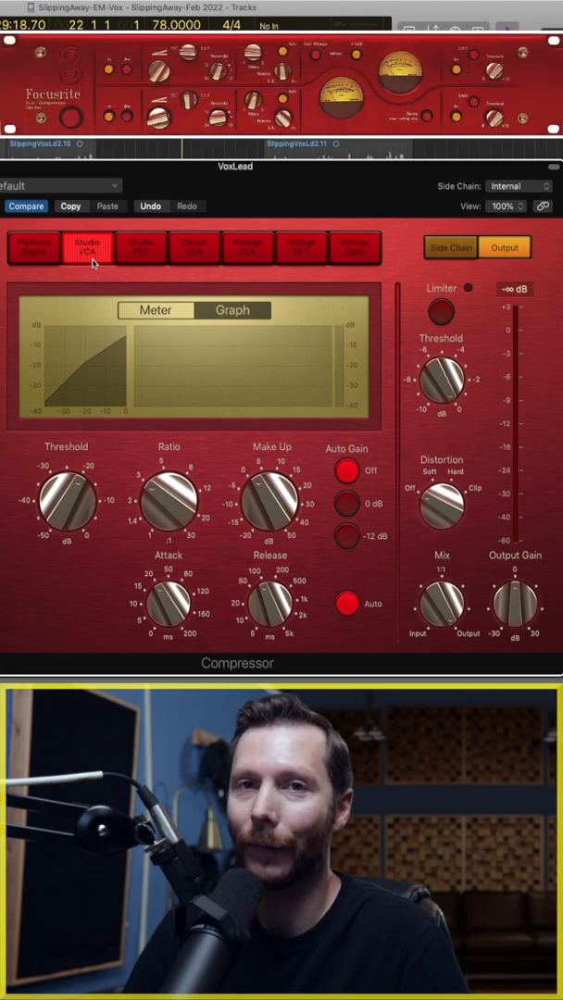
Cycle the Compressor through Classic VCA and Vintage VCA, landing on Studio FET
left_click(194, 248)
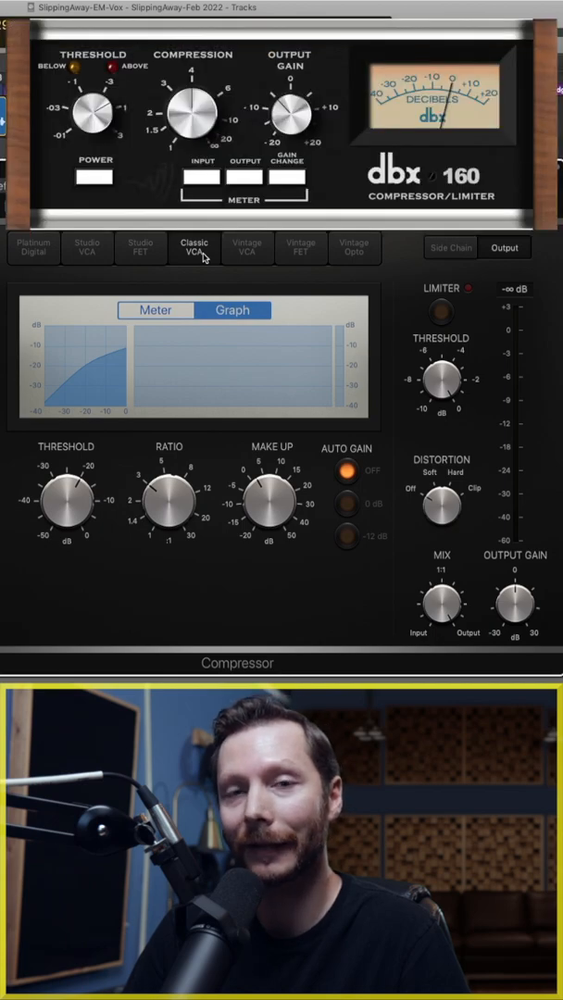
left_click(247, 248)
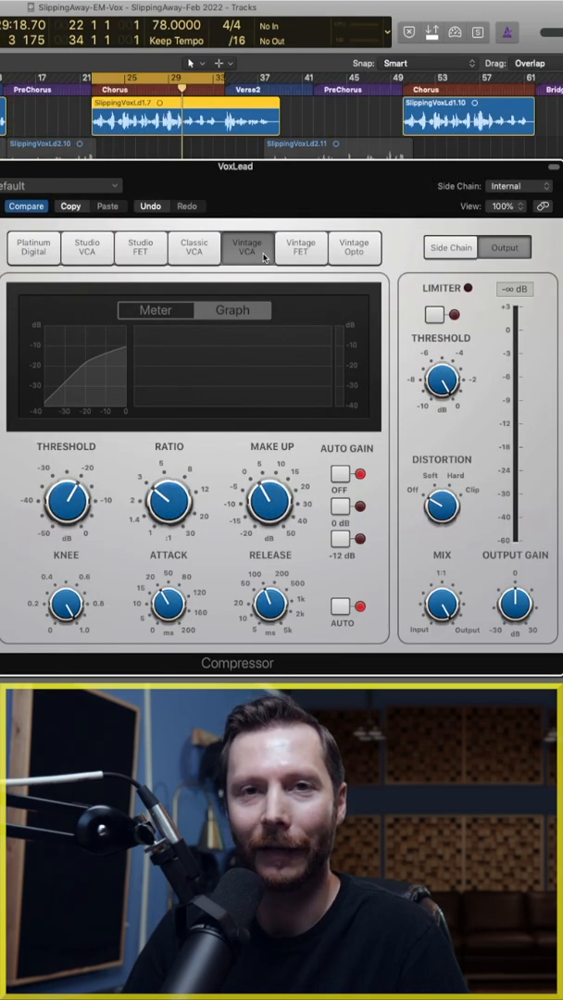
left_click(141, 247)
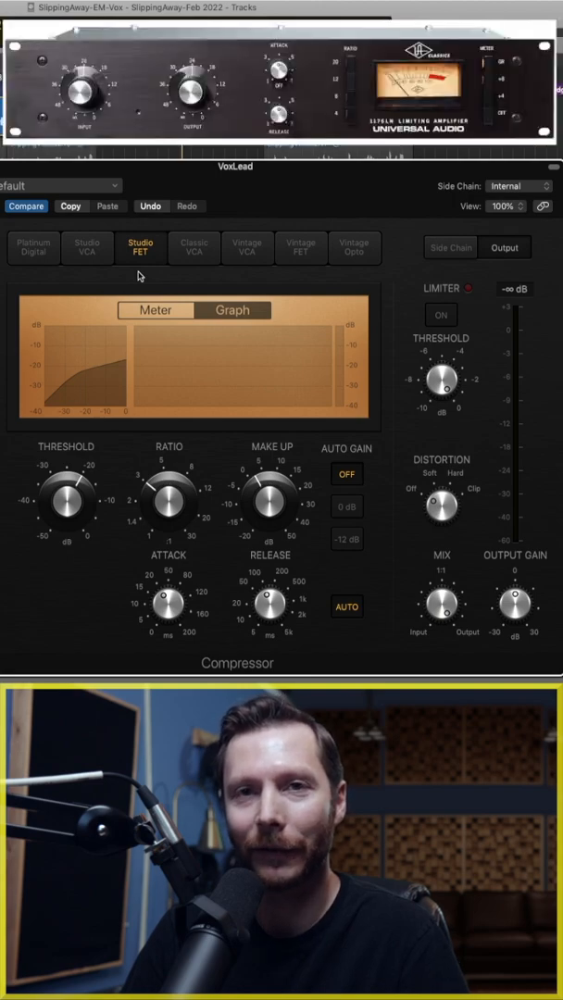
Try the Vintage FET circuit, then settle on Vintage Opto
left_click(300, 247)
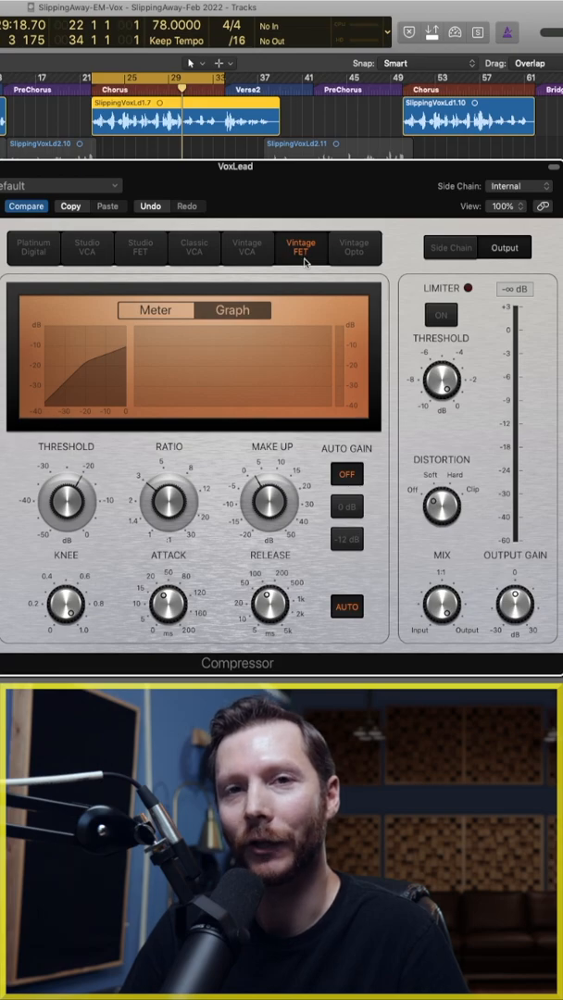
left_click(354, 247)
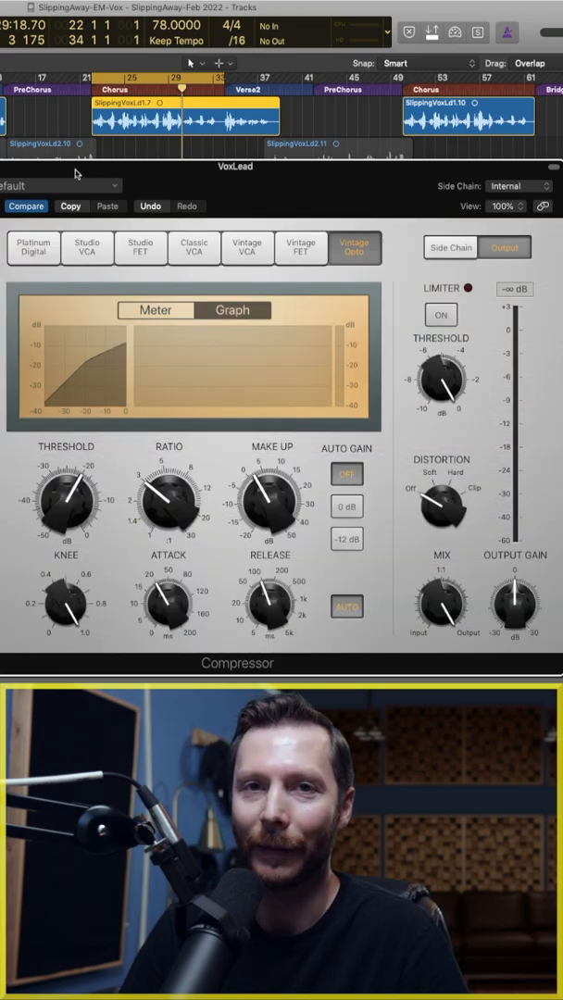